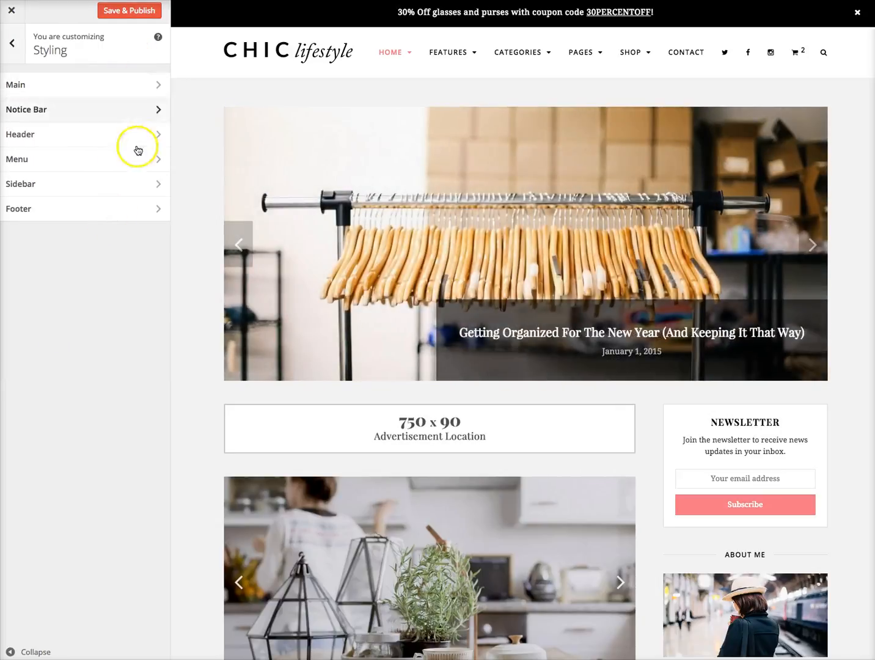
pyautogui.moveTo(135, 208)
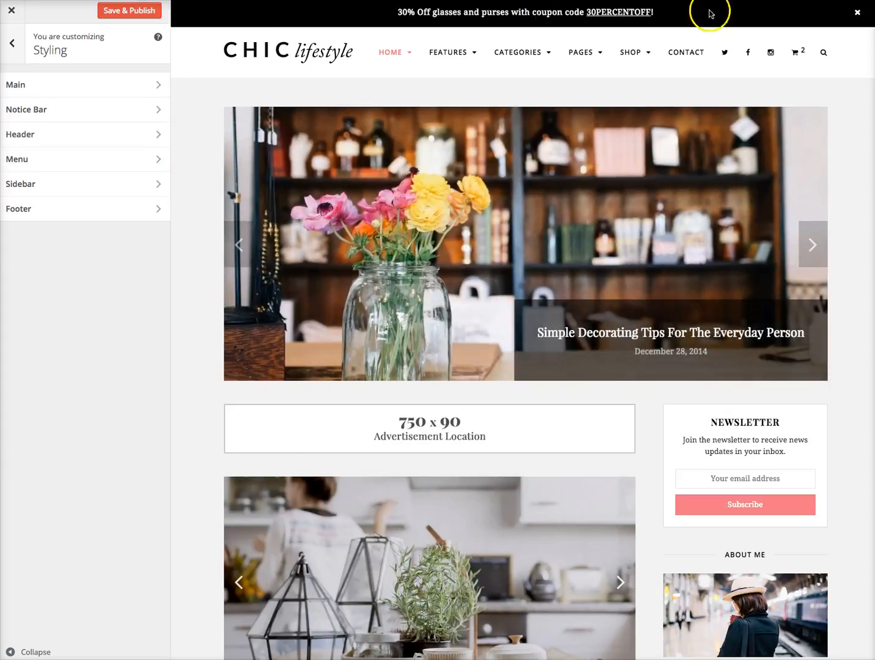
pyautogui.moveTo(699, 22)
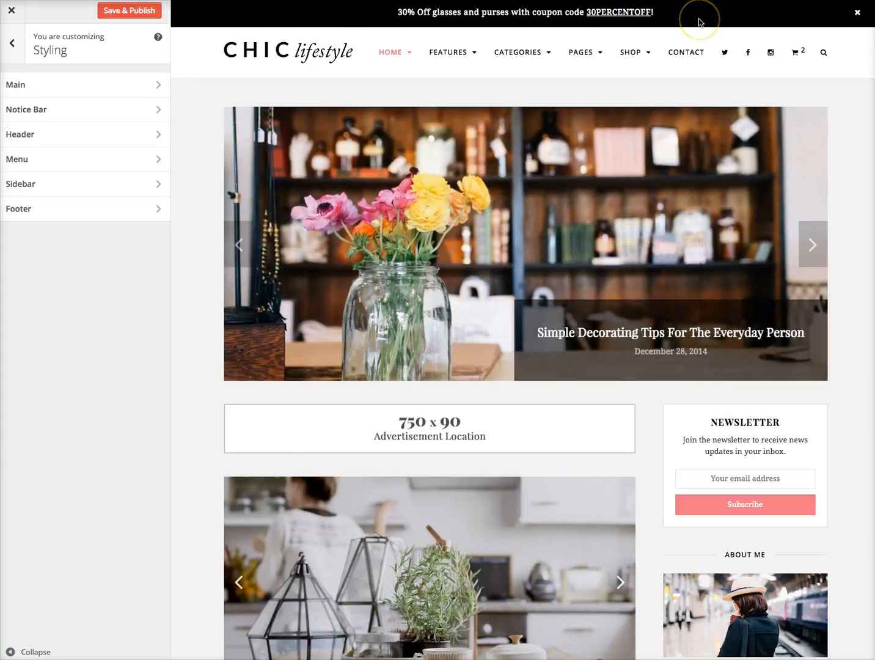
# - Set the Notice Bar background to blue in Styling > Notice Bar
pyautogui.click(26, 110)
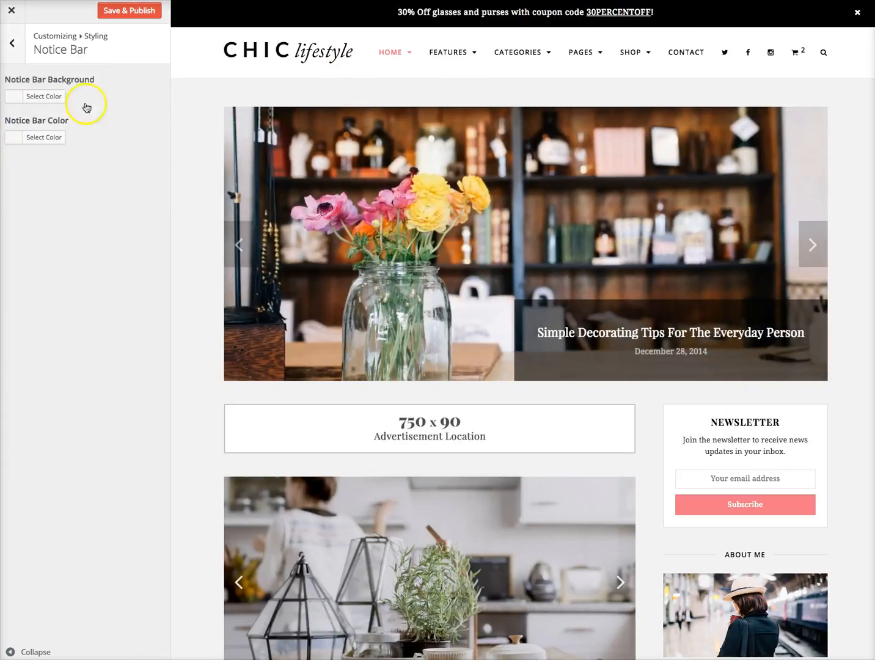
pyautogui.click(43, 96)
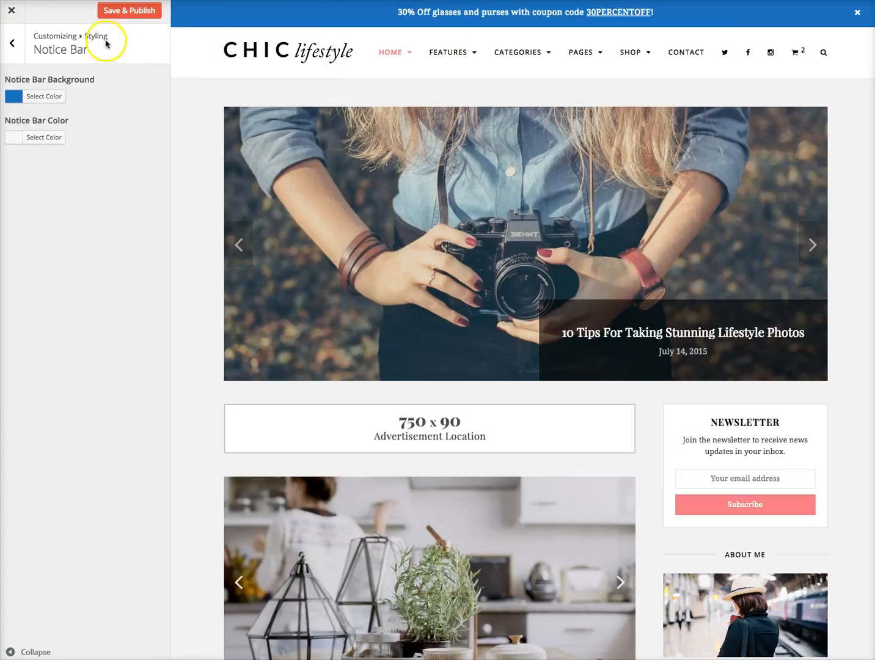
pyautogui.click(11, 42)
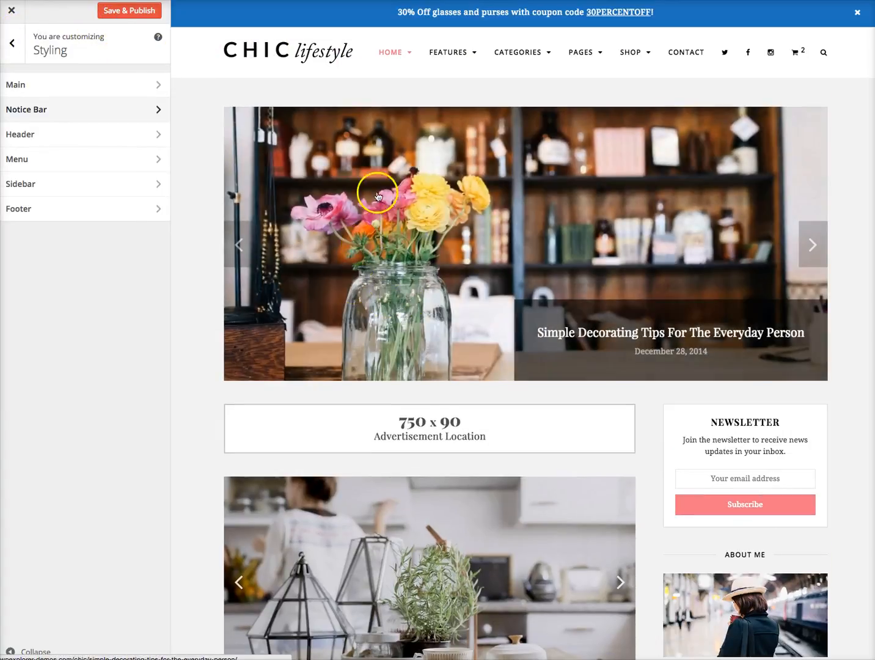
# - Set the Accent Color preset to Blue and choose a custom teal accent colour in Styling > Main
pyautogui.scroll(-3)
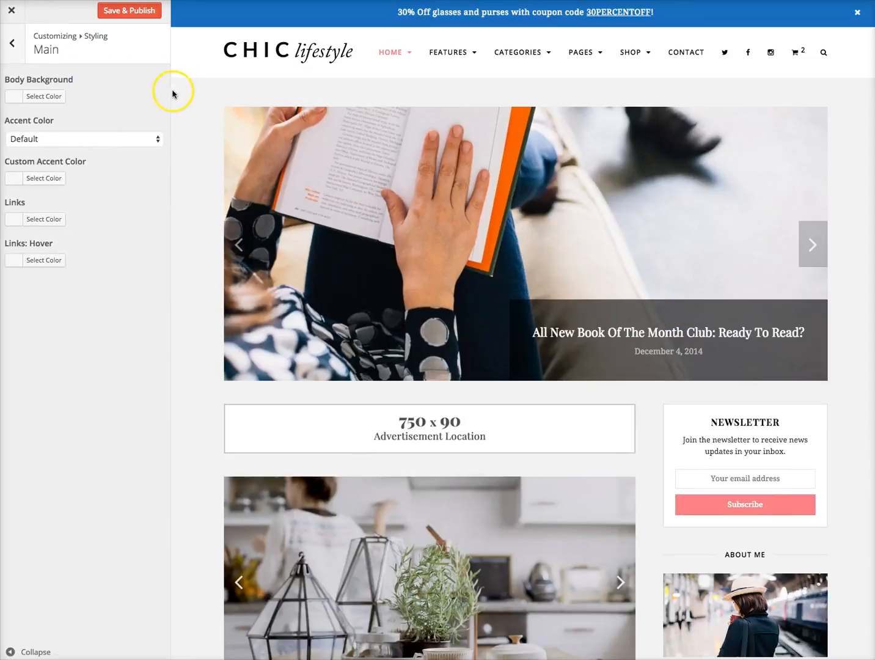
pyautogui.click(85, 139)
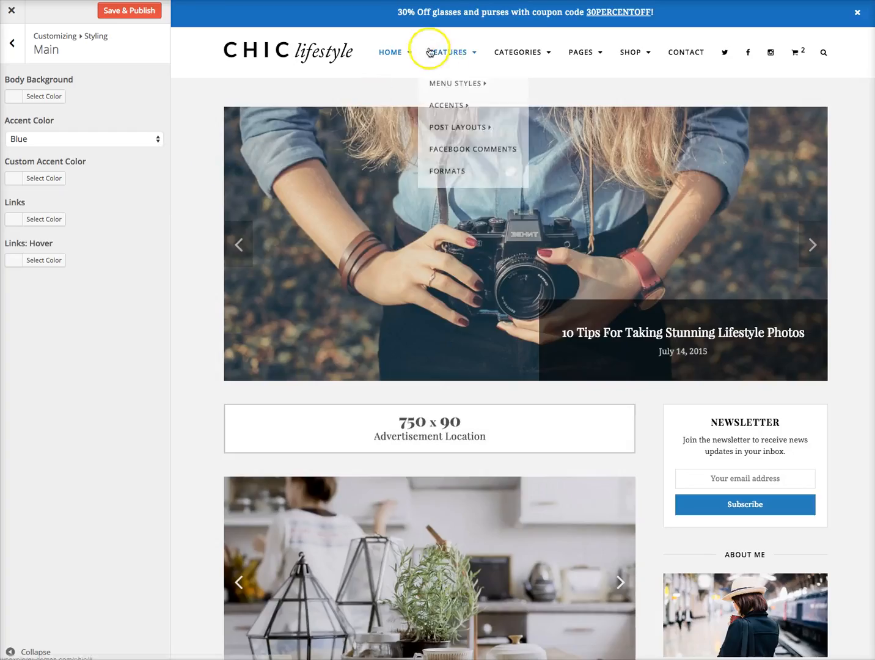
pyautogui.moveTo(44, 178)
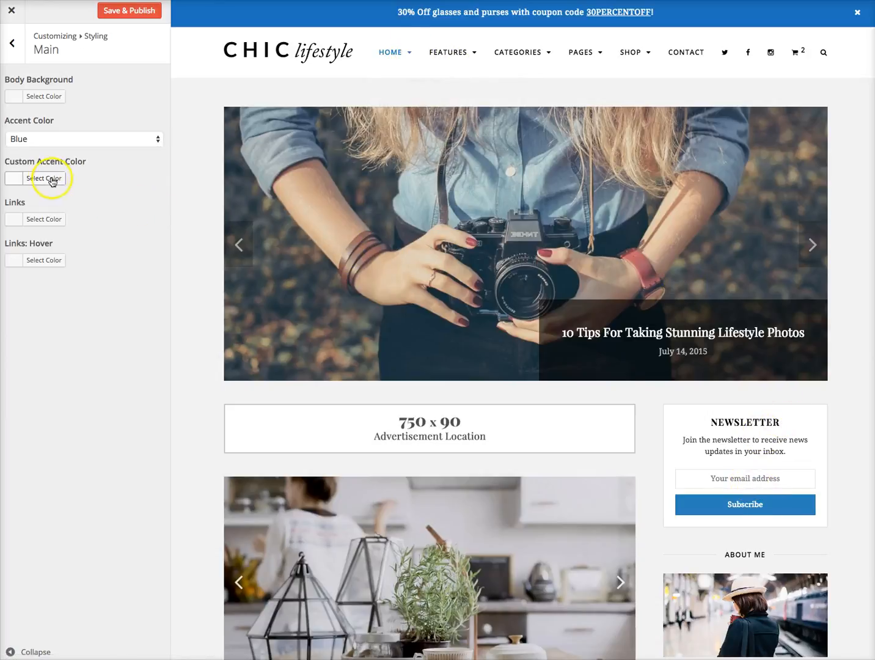
pyautogui.click(44, 179)
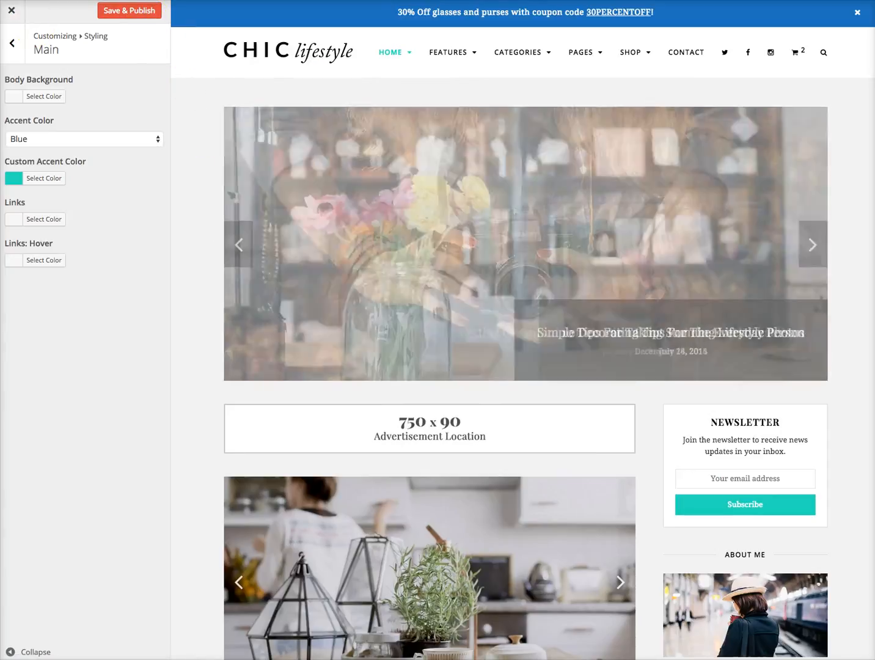
# - Set the Header background to black in Styling > Header
pyautogui.click(11, 42)
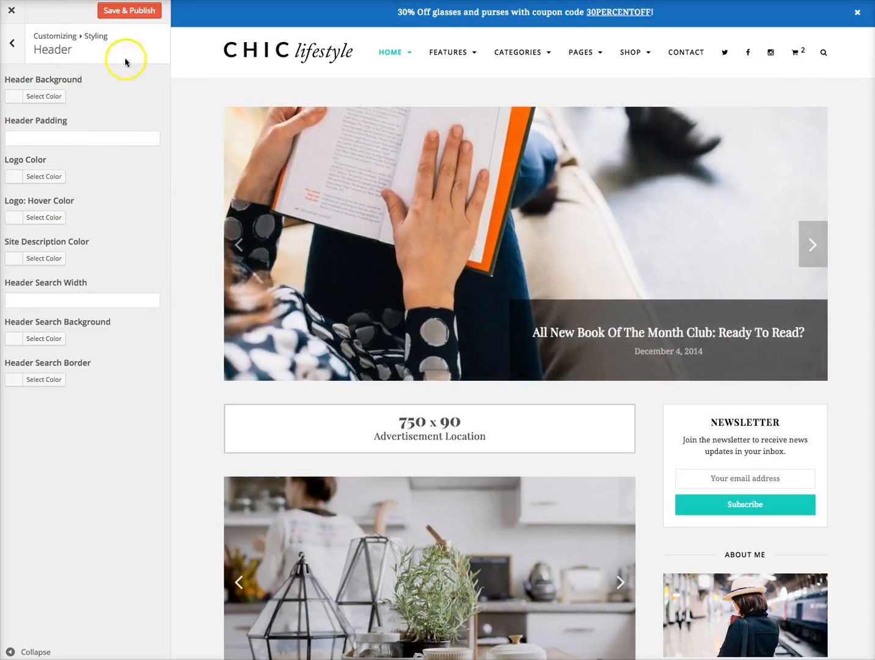
pyautogui.click(13, 95)
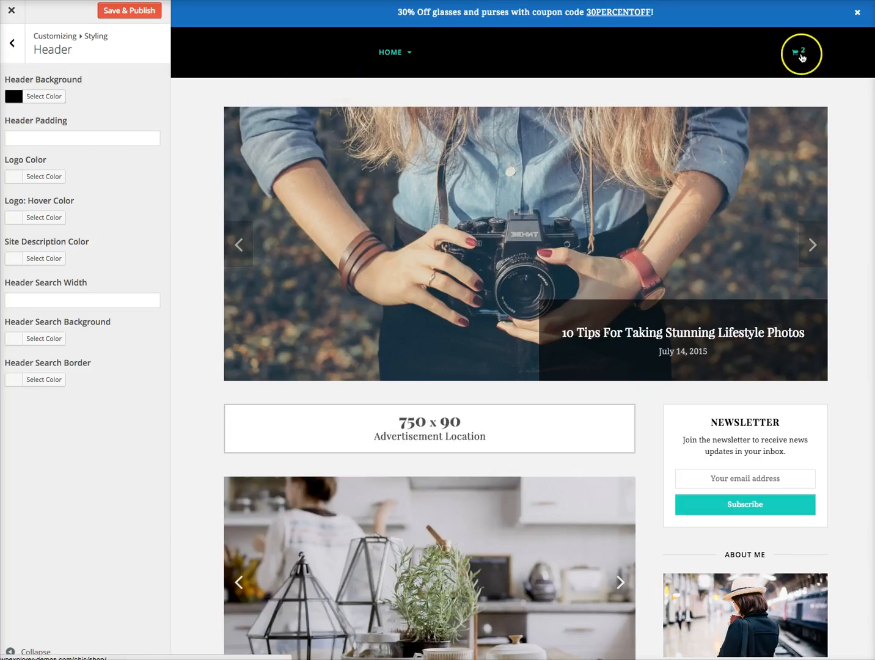
pyautogui.click(11, 43)
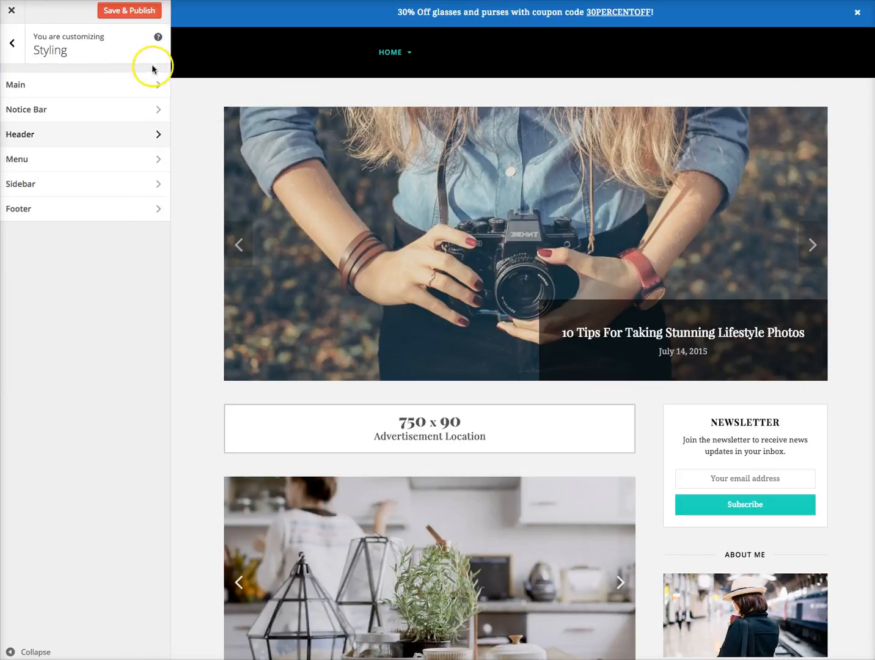
# - Set the Menu Link colour to white in Styling > Menu
pyautogui.click(17, 159)
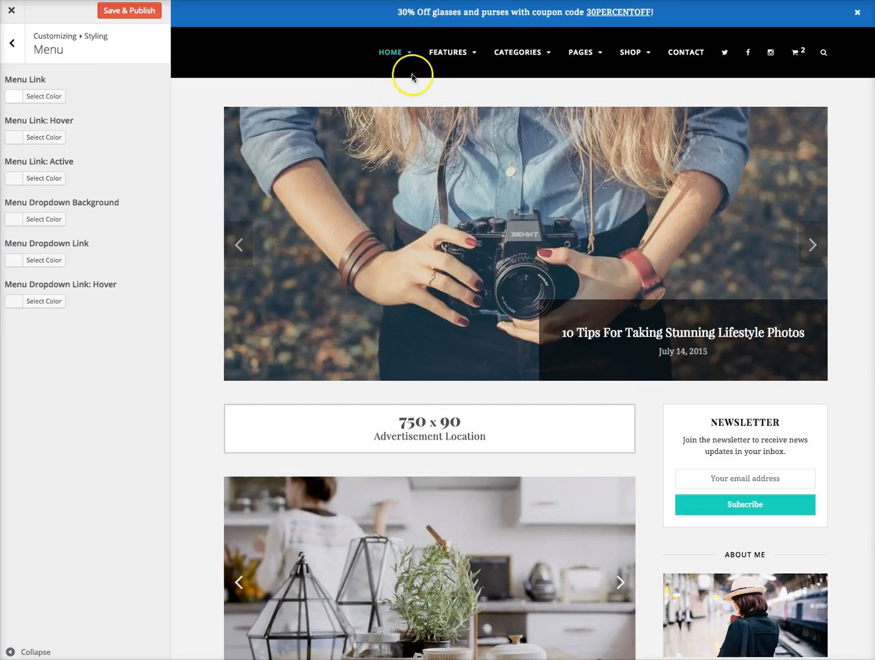
pyautogui.moveTo(306, 30)
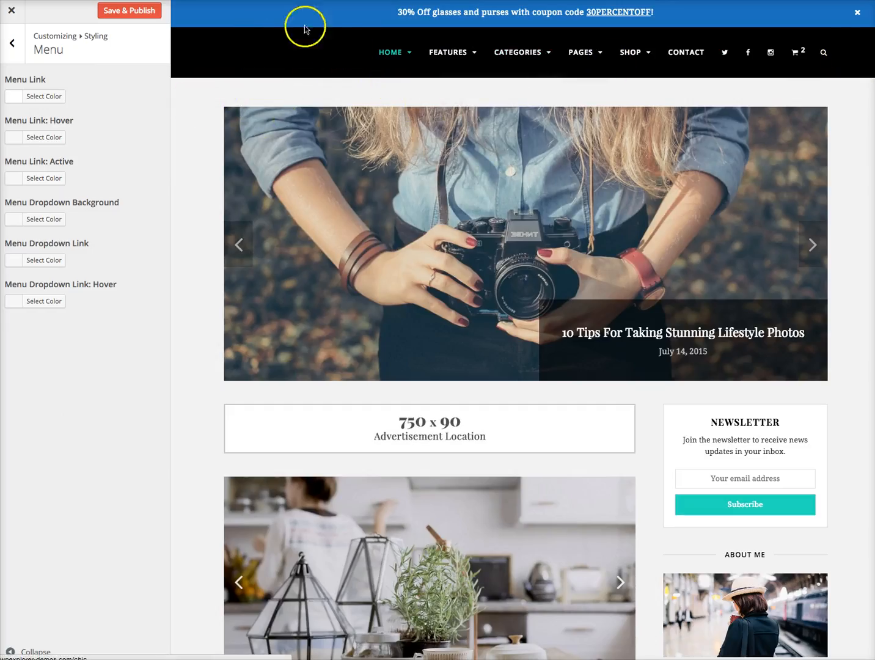
pyautogui.scroll(-3)
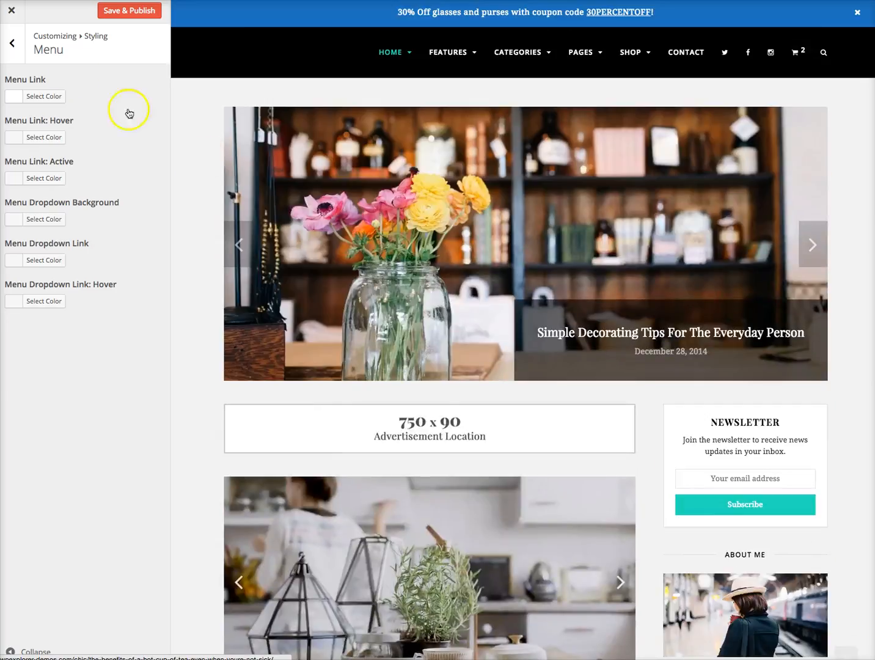
pyautogui.click(11, 42)
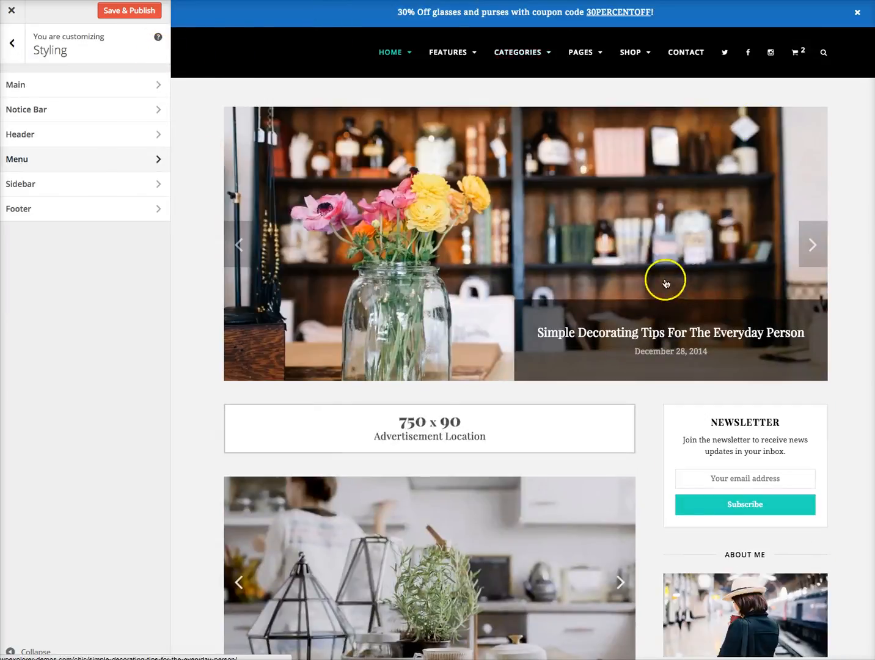